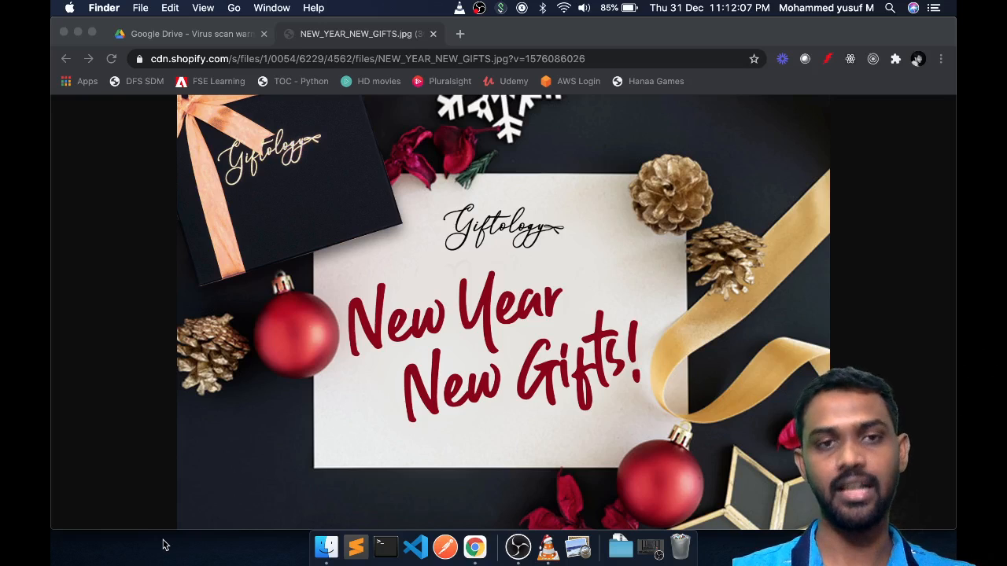
mouse_move(129, 261)
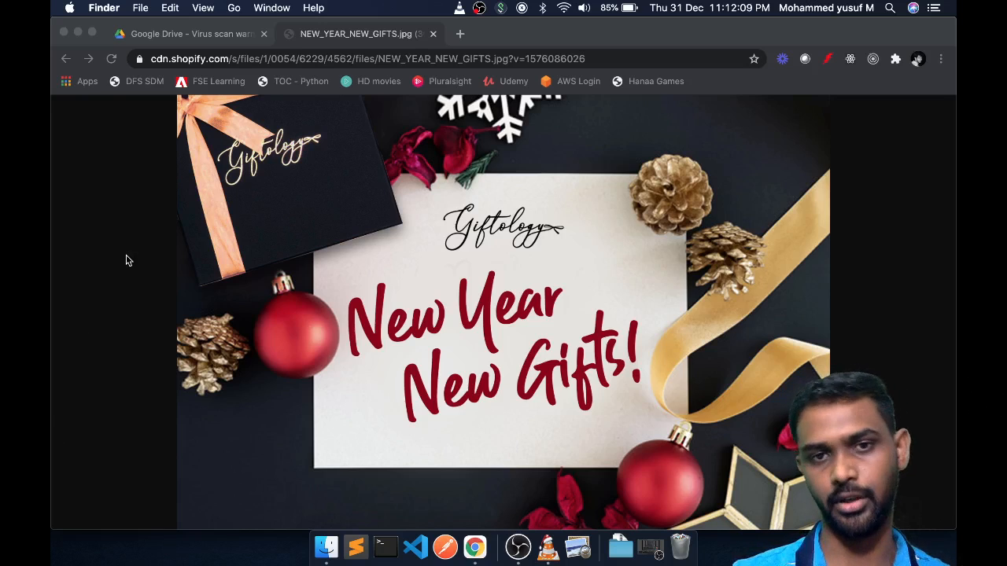
Step: Show the Google Drive virus-scan warning for the 154 MB IBMi (AS400) - eBooks.zip
left_click(188, 34)
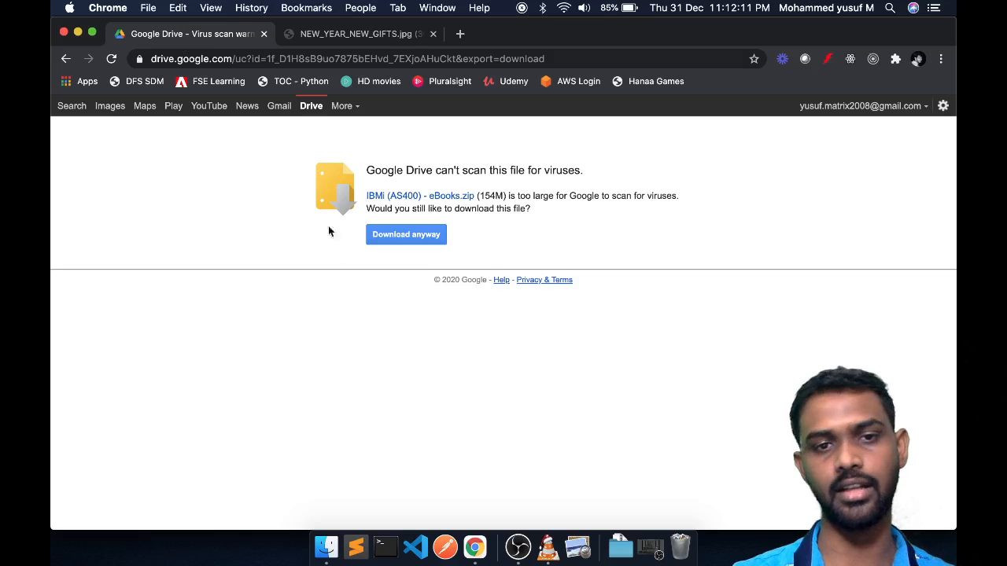
mouse_move(463, 288)
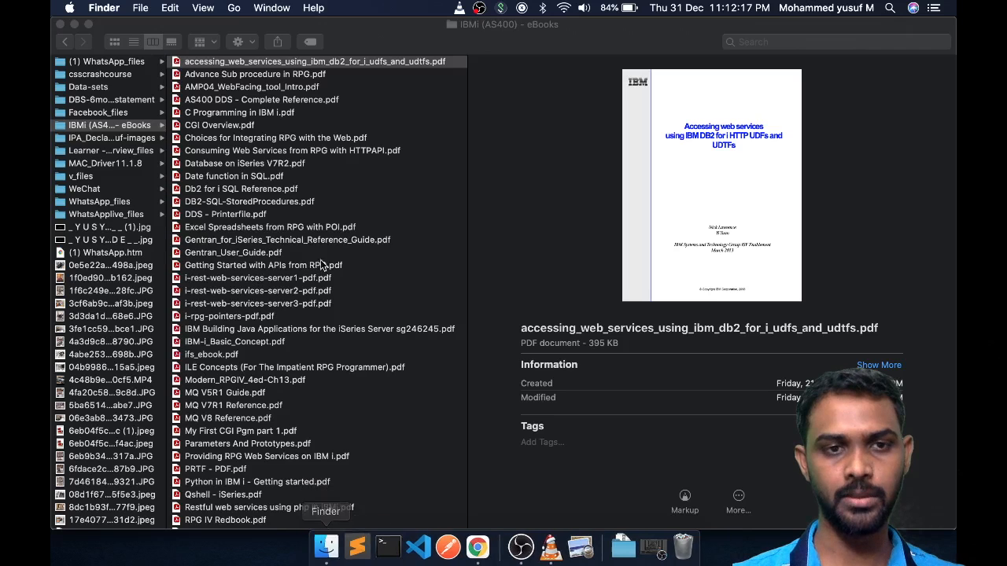
Step: Select all 56 PDFs, then preview RPG_and_Java_Working_Together.pdf alone
key("cmd+a")
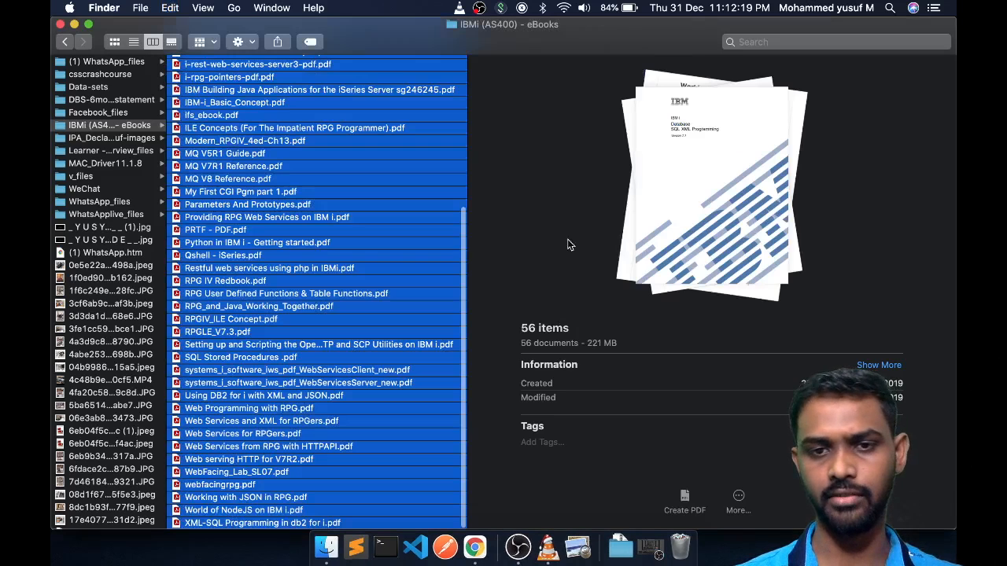
mouse_move(386, 315)
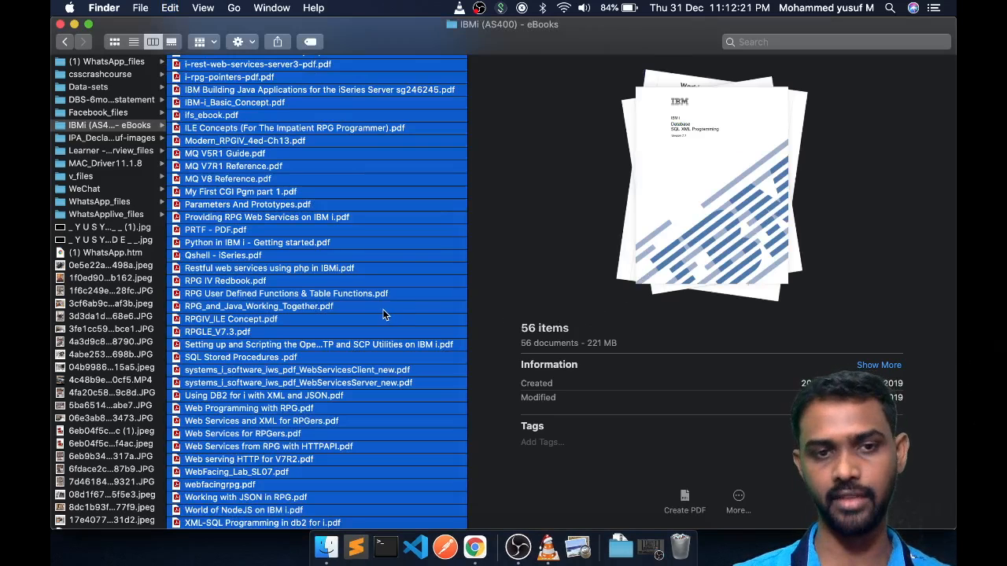
left_click(259, 306)
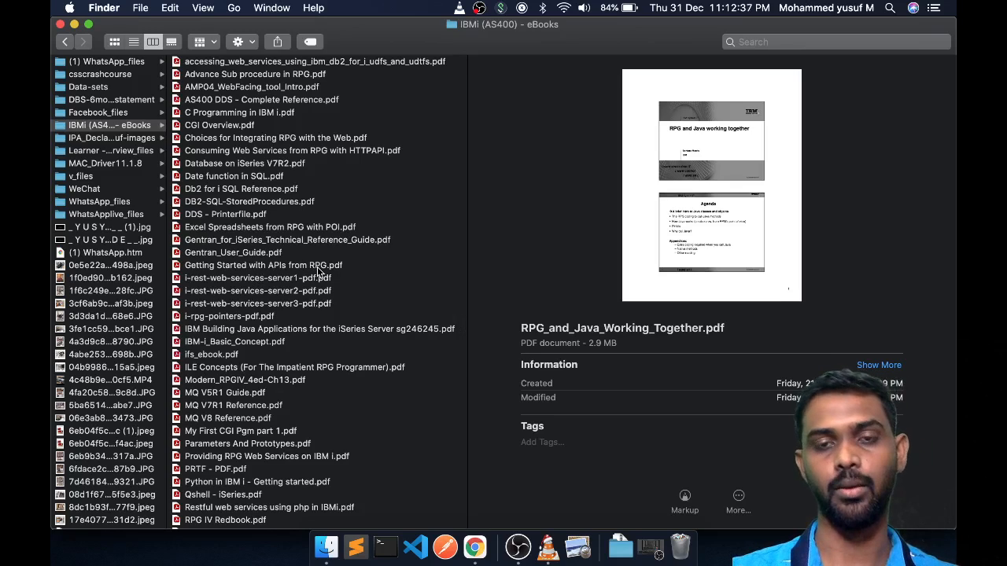
mouse_move(310, 128)
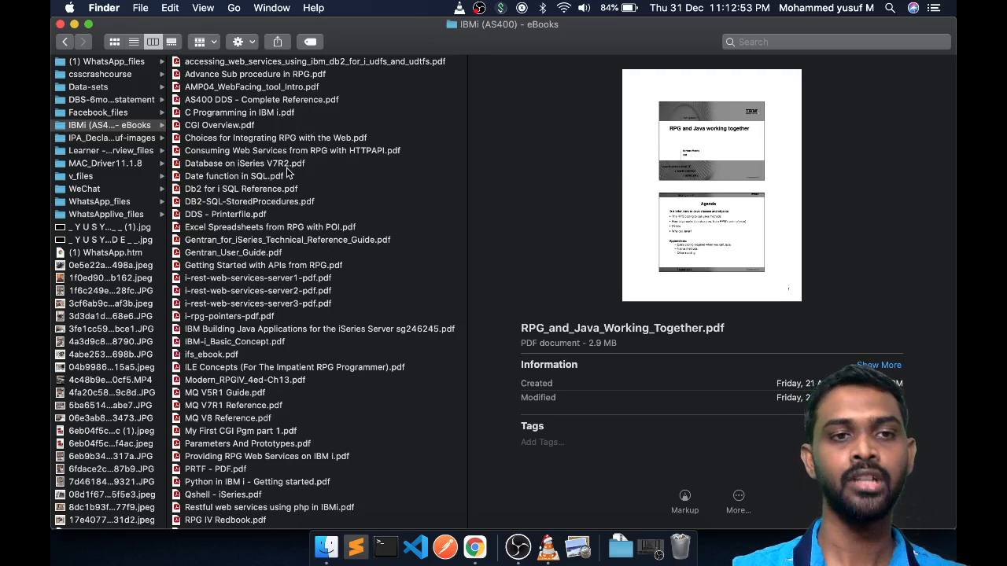
mouse_move(296, 258)
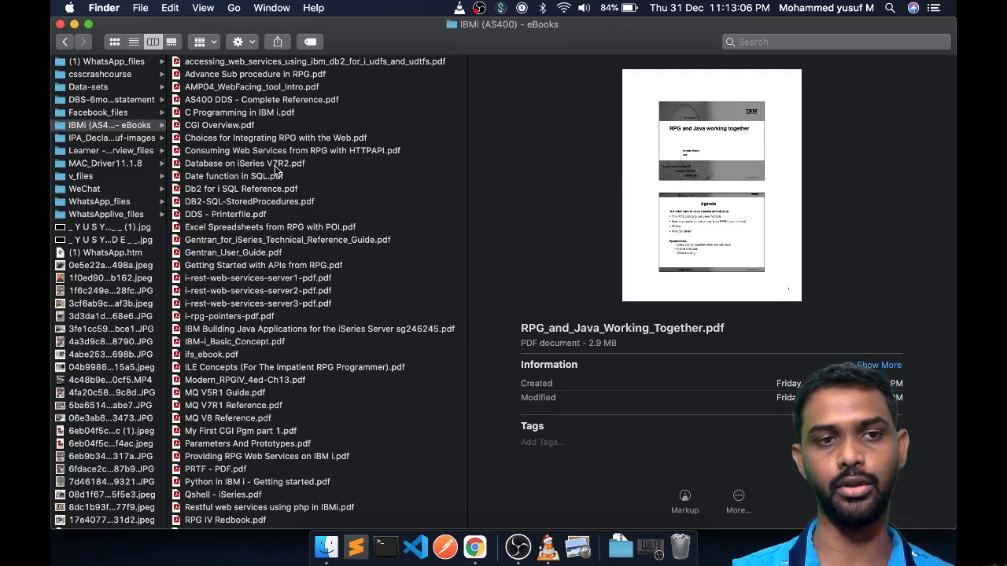
Step: Preview the Database V7R2, C Programming, Gentran, i-rest and IBM Building Java Applications guides
left_click(244, 163)
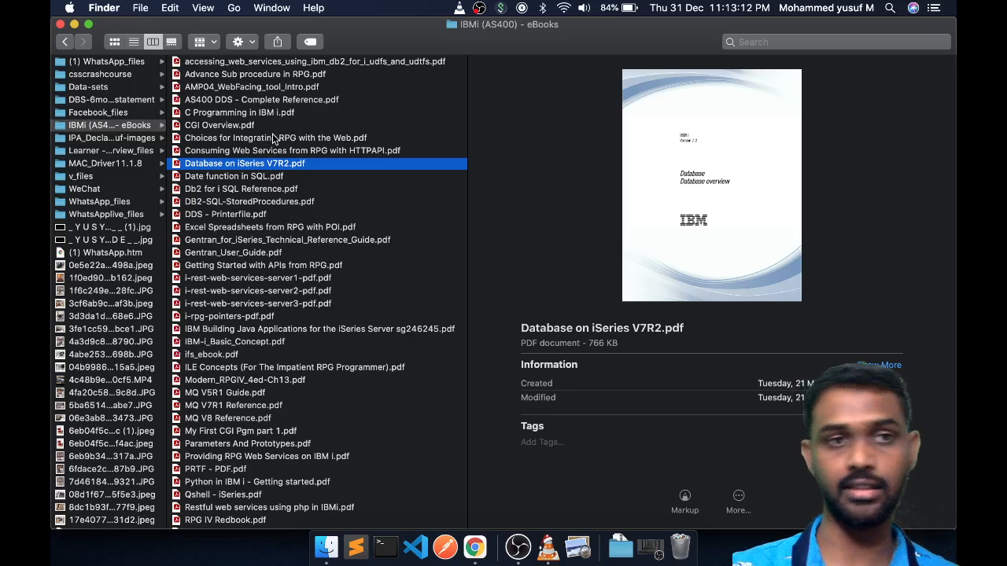
left_click(239, 112)
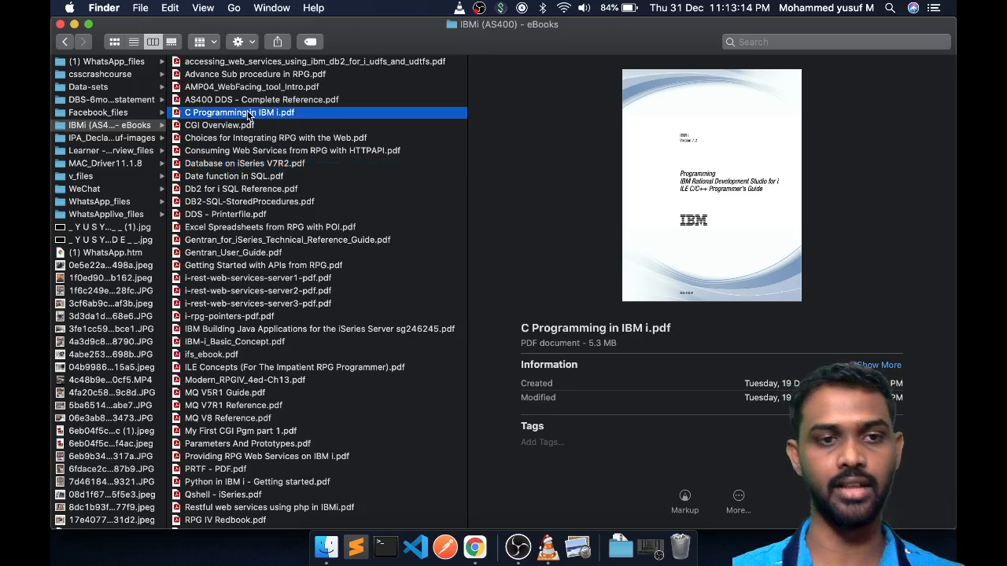
left_click(233, 252)
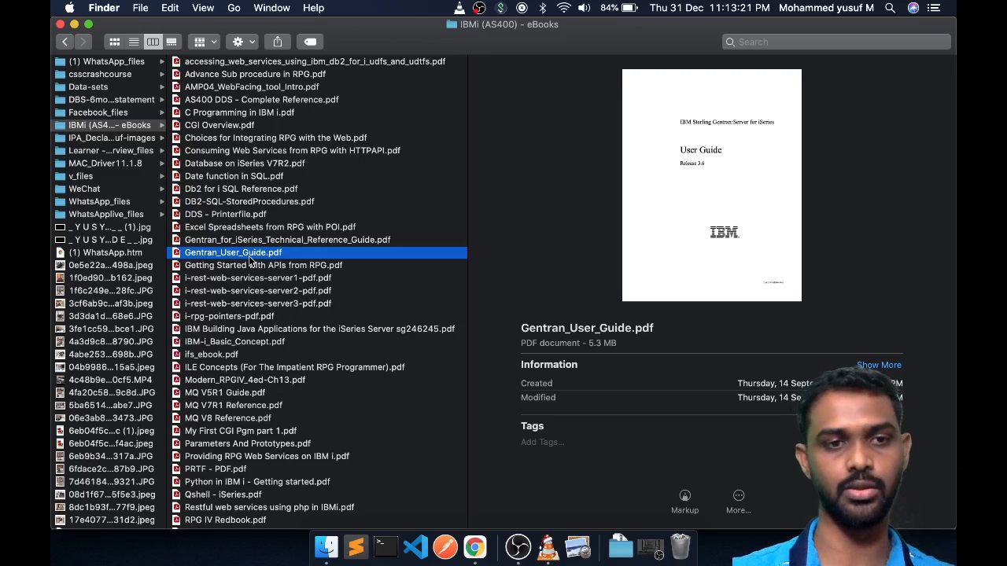
left_click(258, 278)
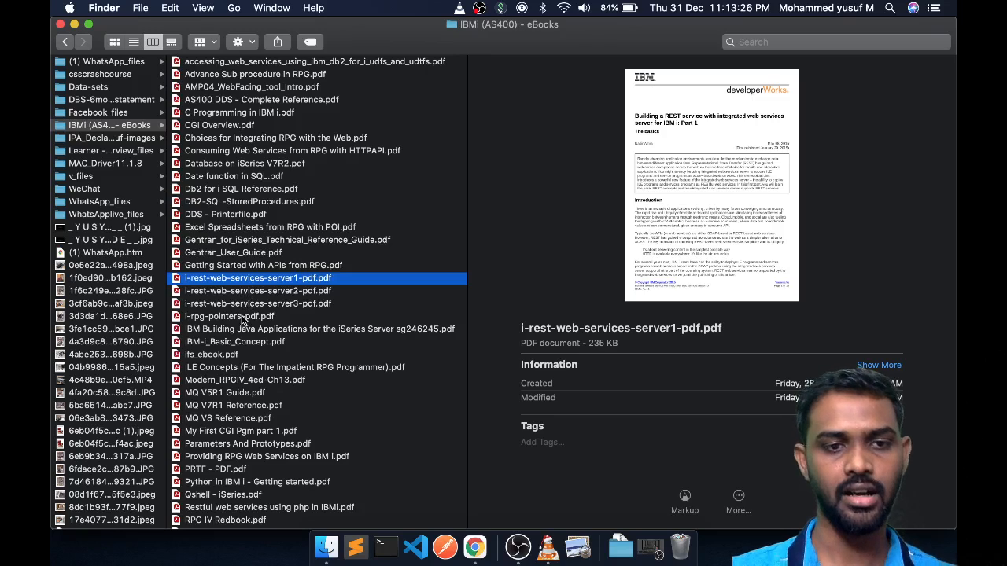
left_click(319, 329)
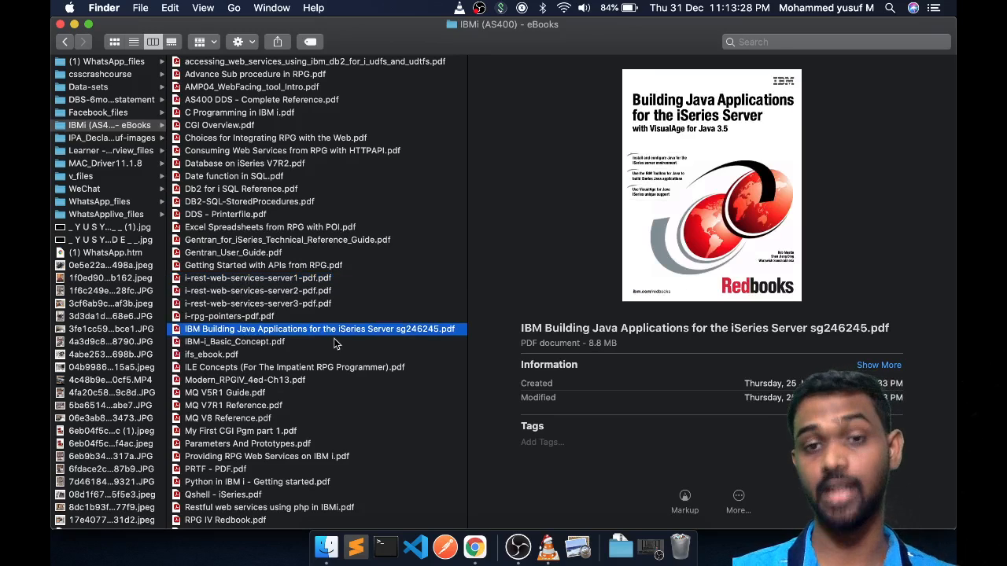
Step: Preview the MQ V5R1, My First CGI Pgm, Python in IBM i and Qshell - iSeries guides
scroll("down", 3)
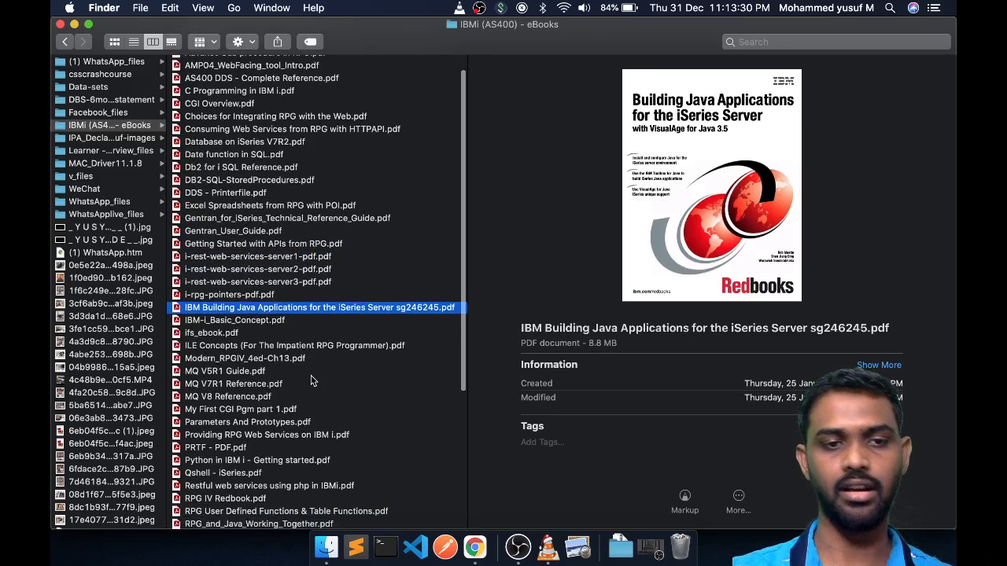
left_click(226, 372)
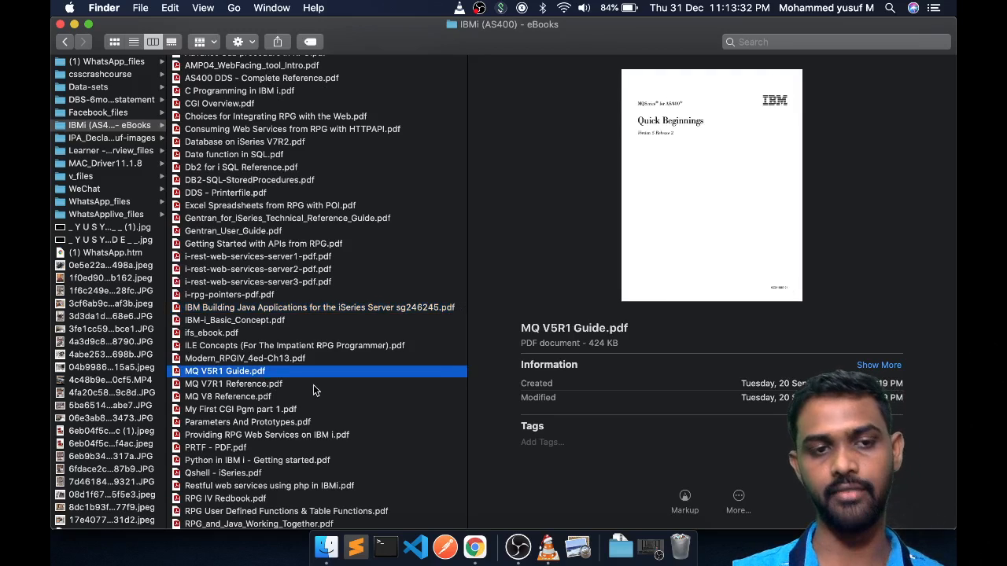
scroll("down", 3)
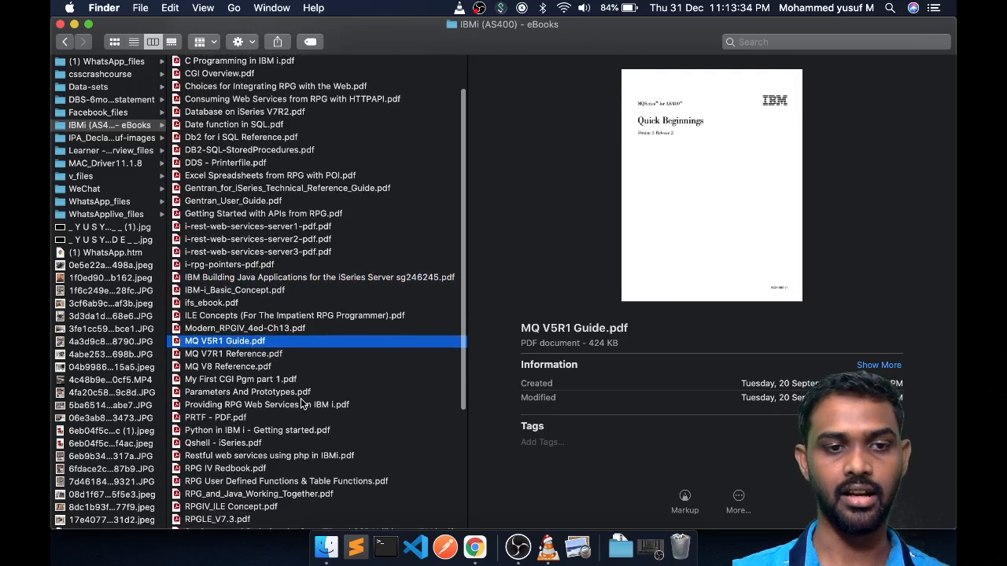
left_click(240, 379)
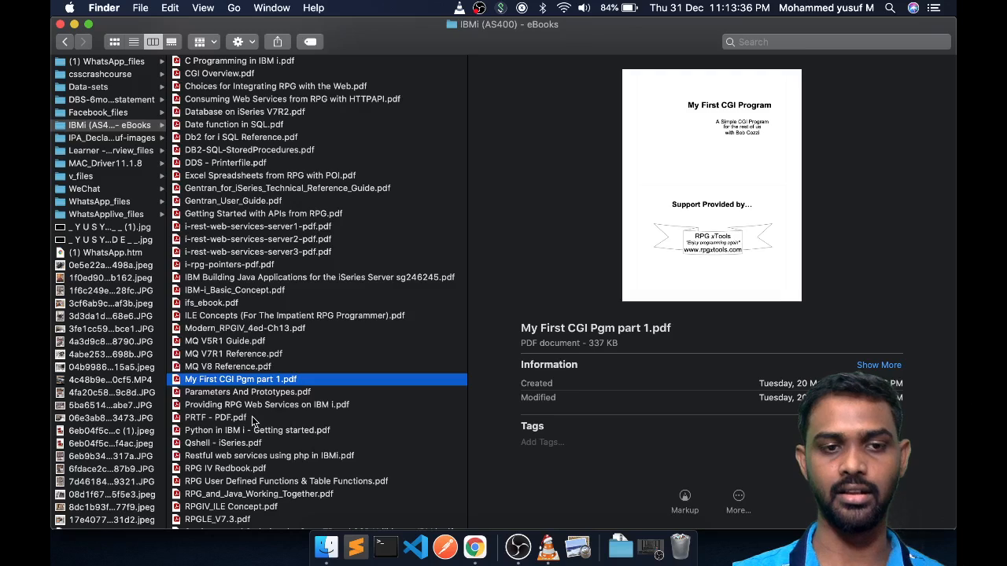
left_click(214, 418)
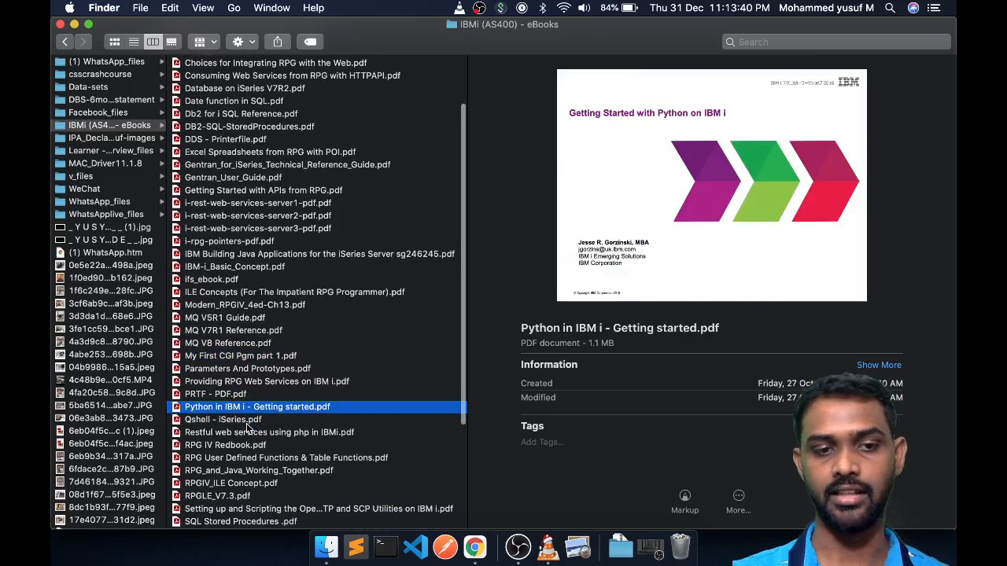
left_click(223, 420)
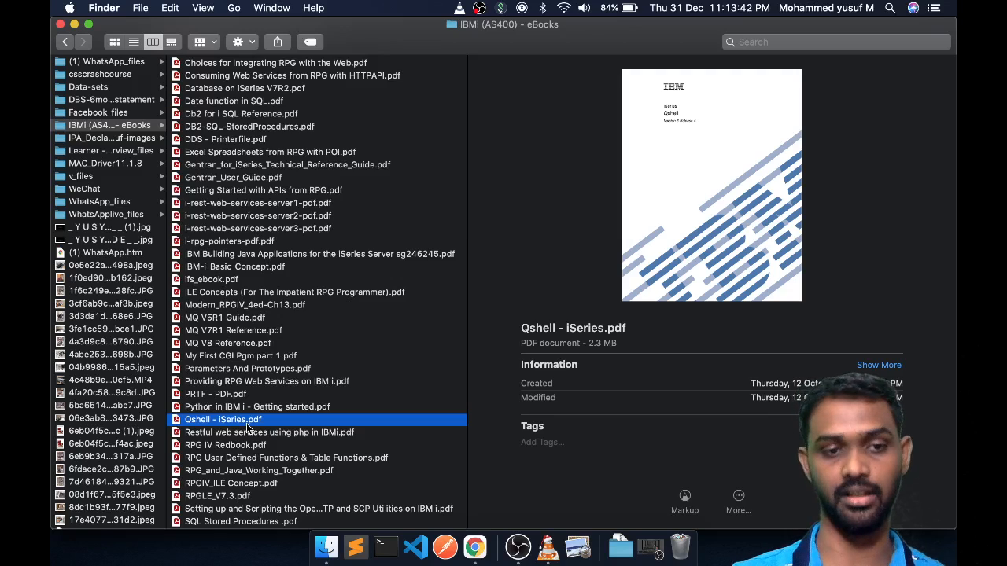
scroll("down", 3)
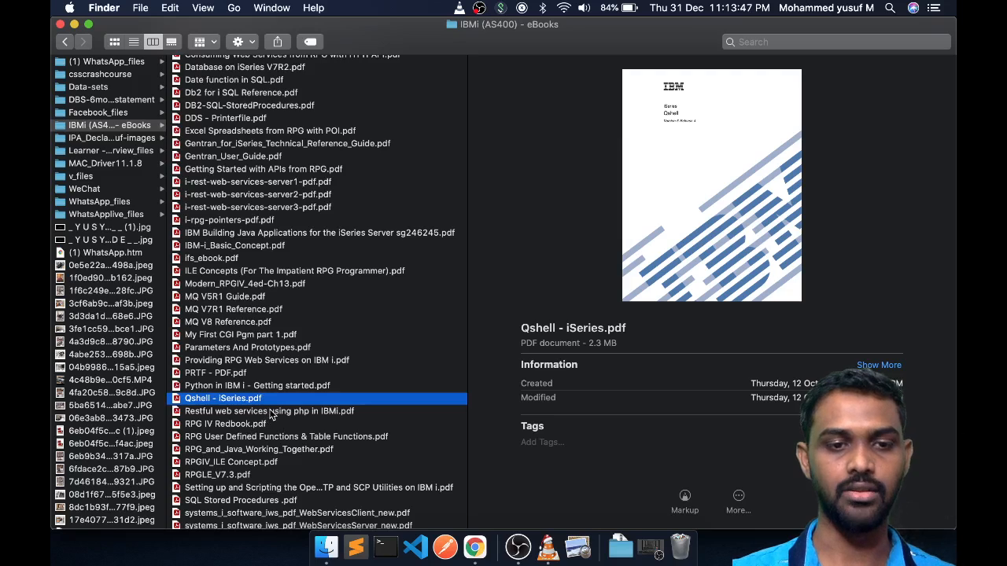
Step: Preview the RESTful PHP and RPG IV Redbook guides, then scroll to the column's bottom
left_click(270, 412)
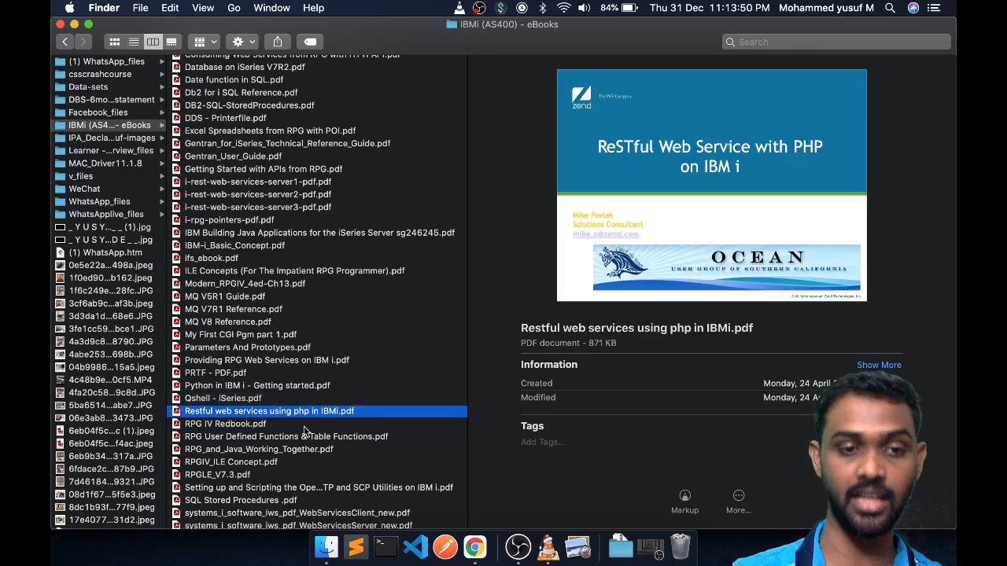
left_click(226, 423)
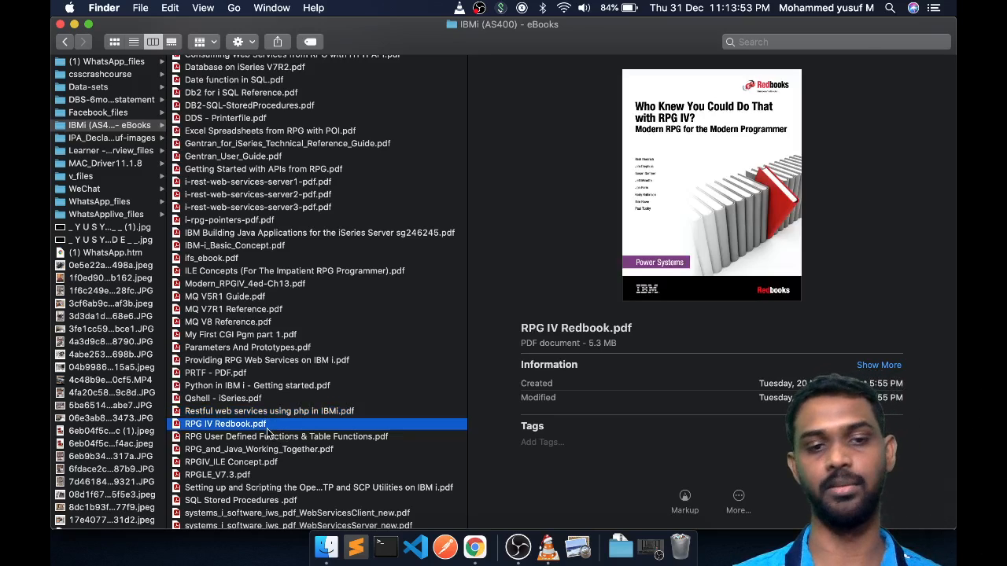
scroll("down", 3)
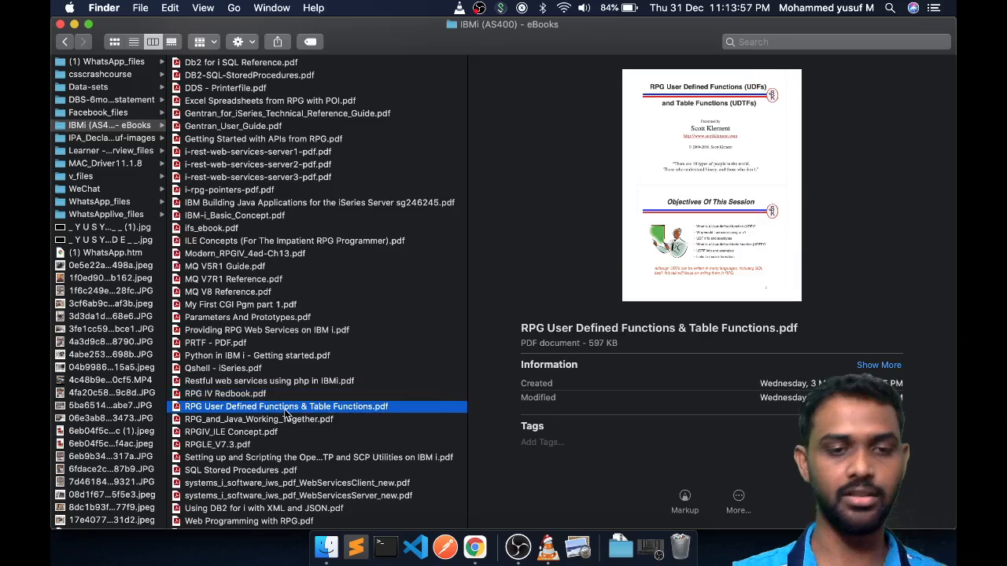
scroll("down", 3)
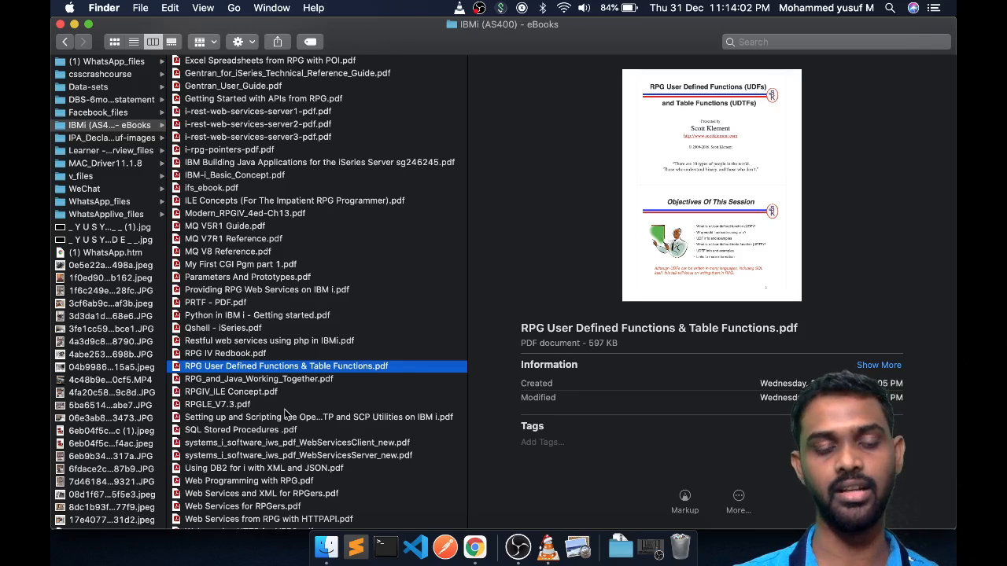
scroll("down", 3)
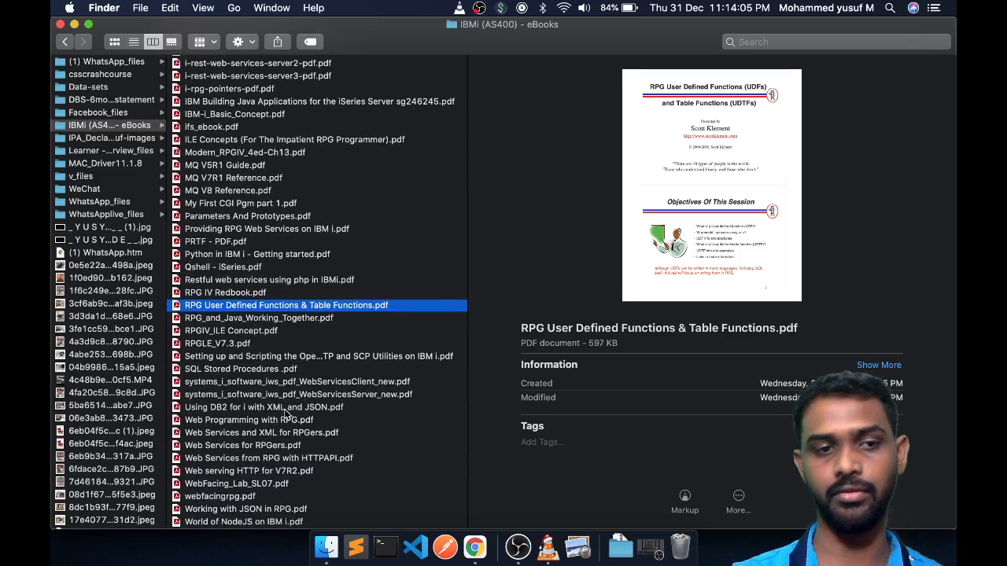
scroll("down", 3)
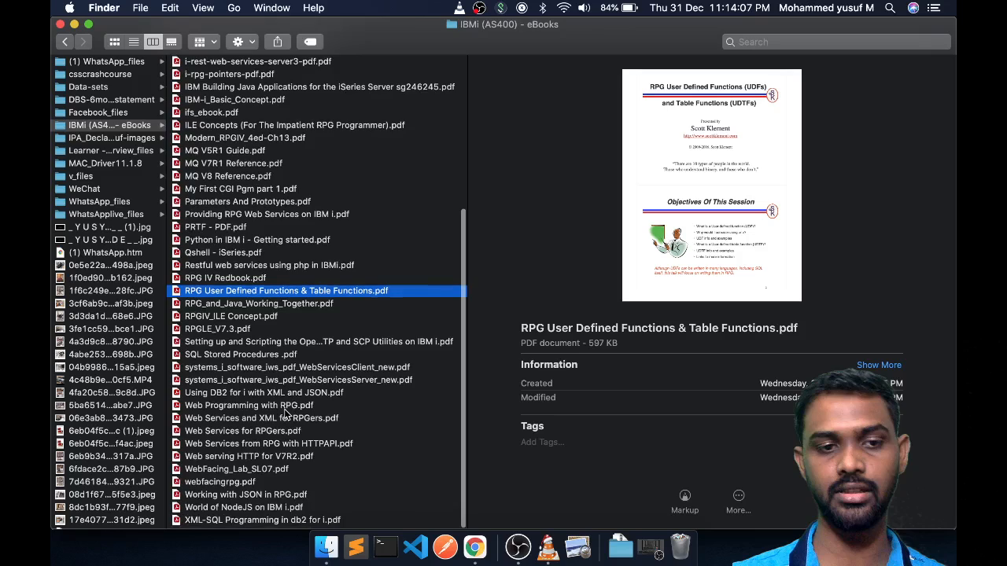